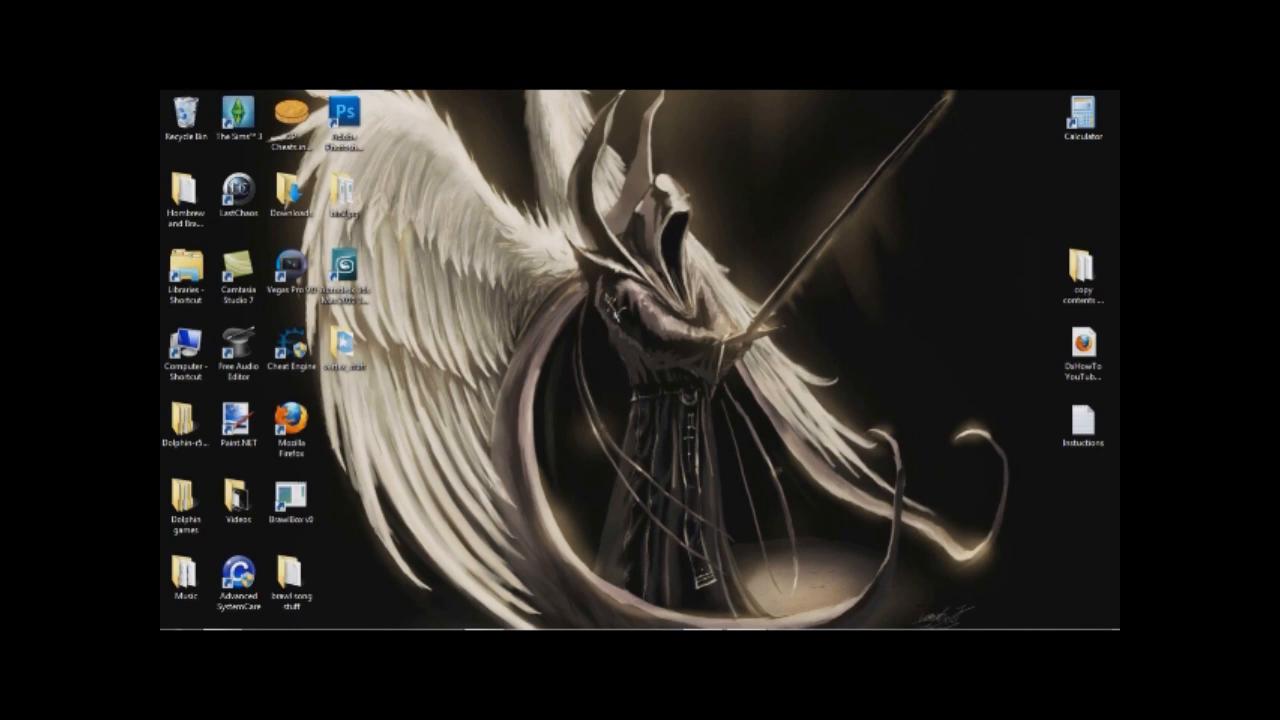
{"action": "mouse_move", "coordinate": [382, 540]}
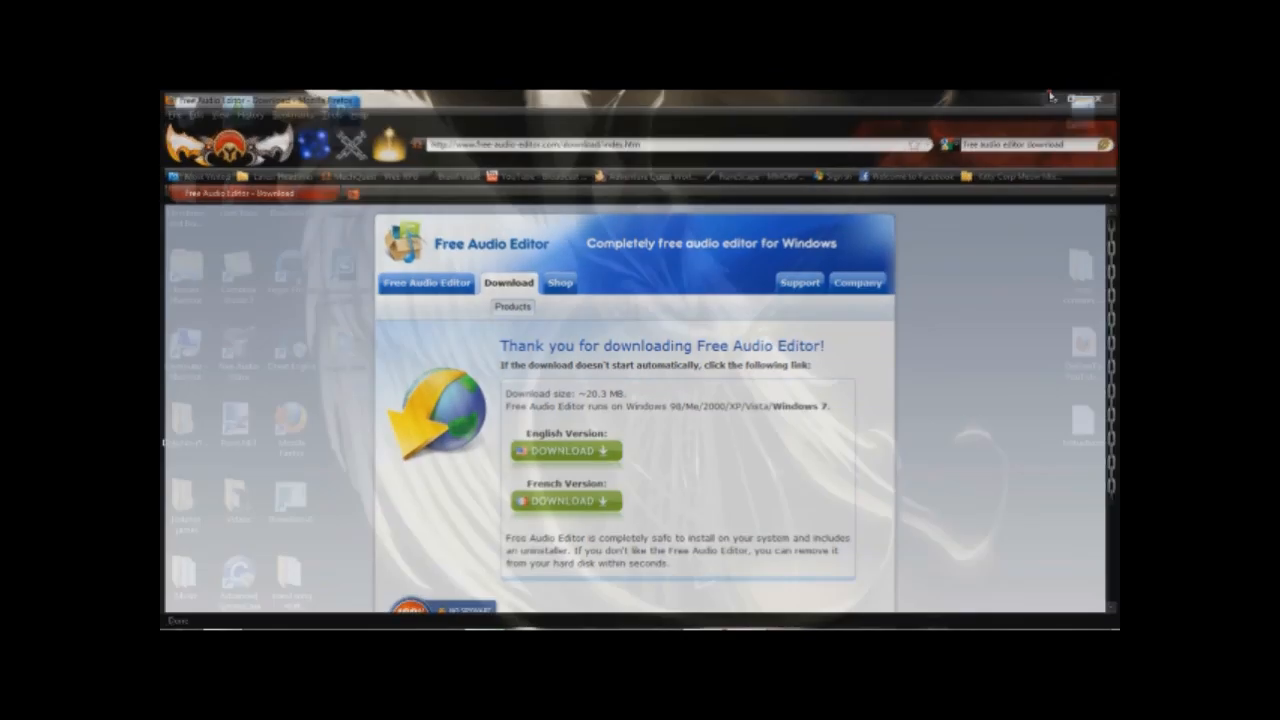
Launch Free Audio Editor from the desktop to an empty editing window
{"action": "left_click", "coordinate": [1098, 100]}
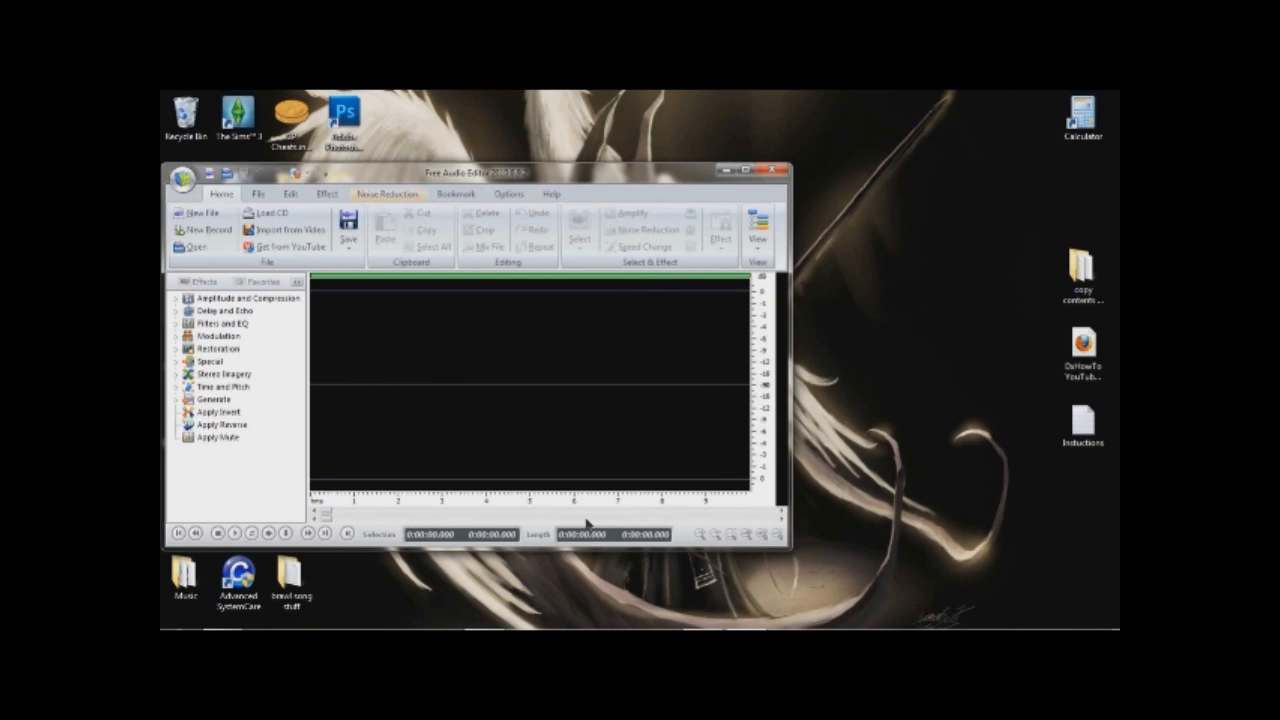
{"action": "mouse_move", "coordinate": [664, 408]}
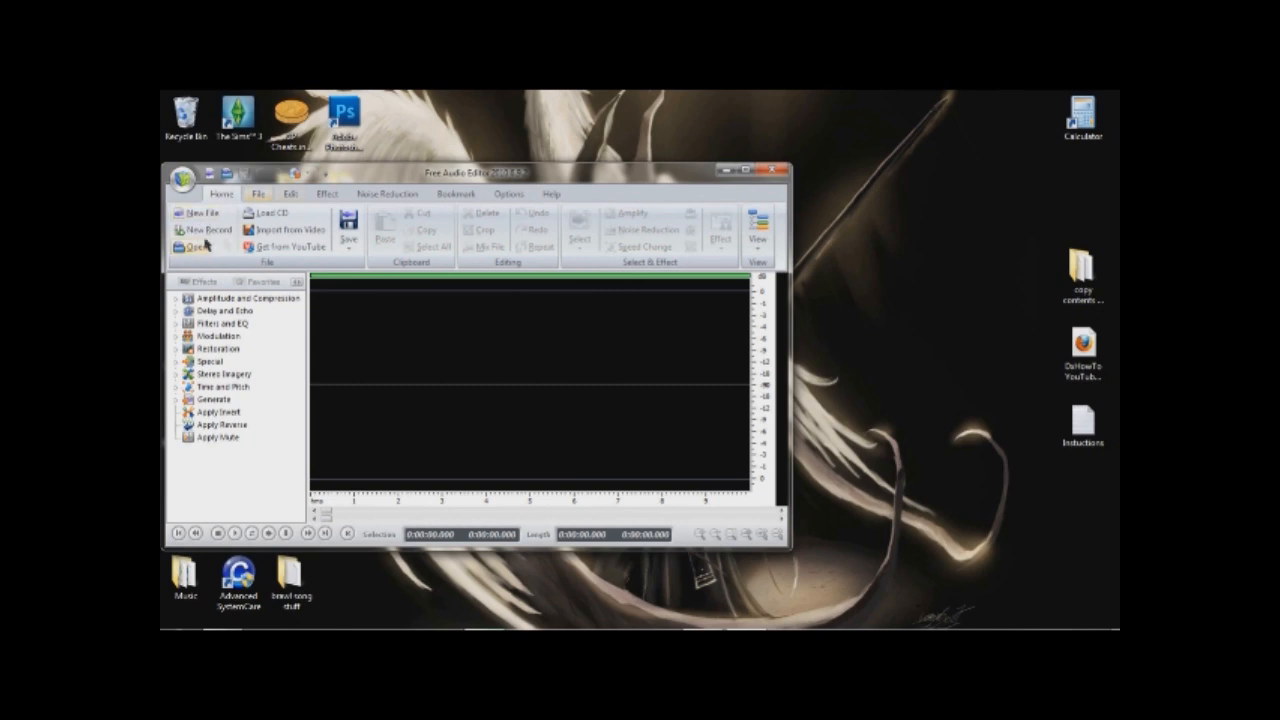
Load greenday-21_guns from My Music so its stereo waveform appears
{"action": "left_click", "coordinate": [192, 248]}
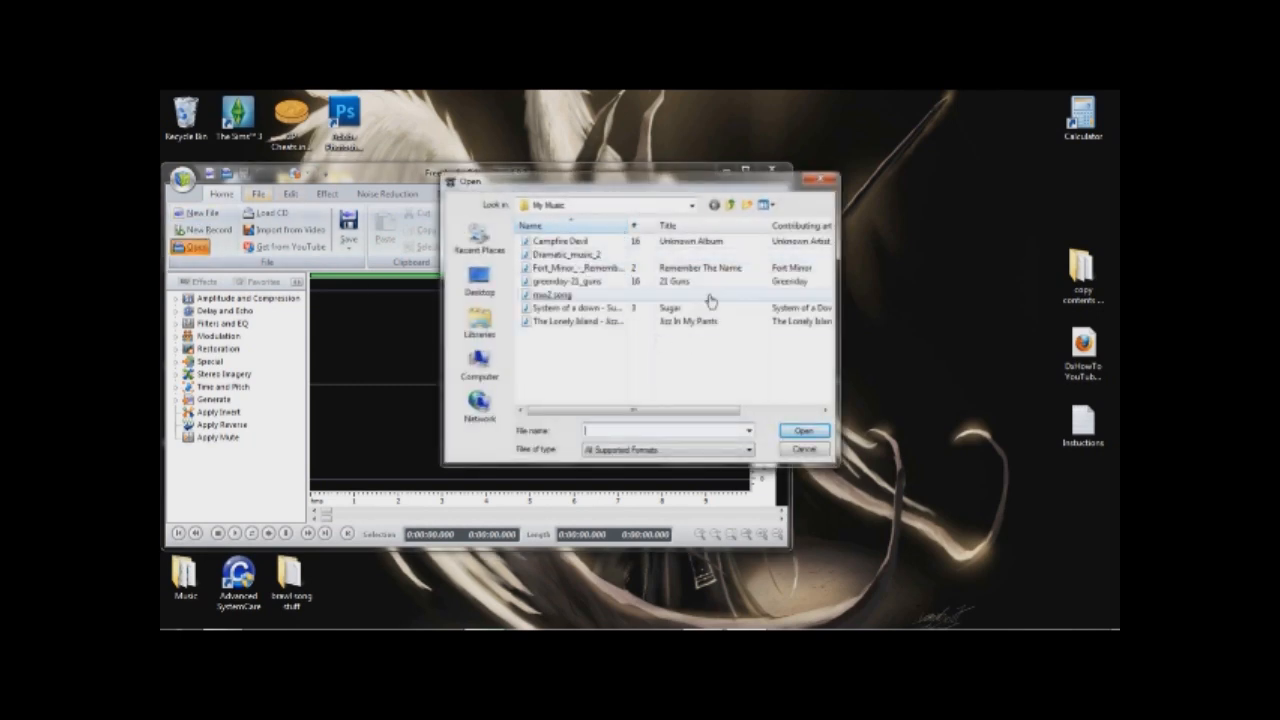
{"action": "left_click", "coordinate": [576, 280]}
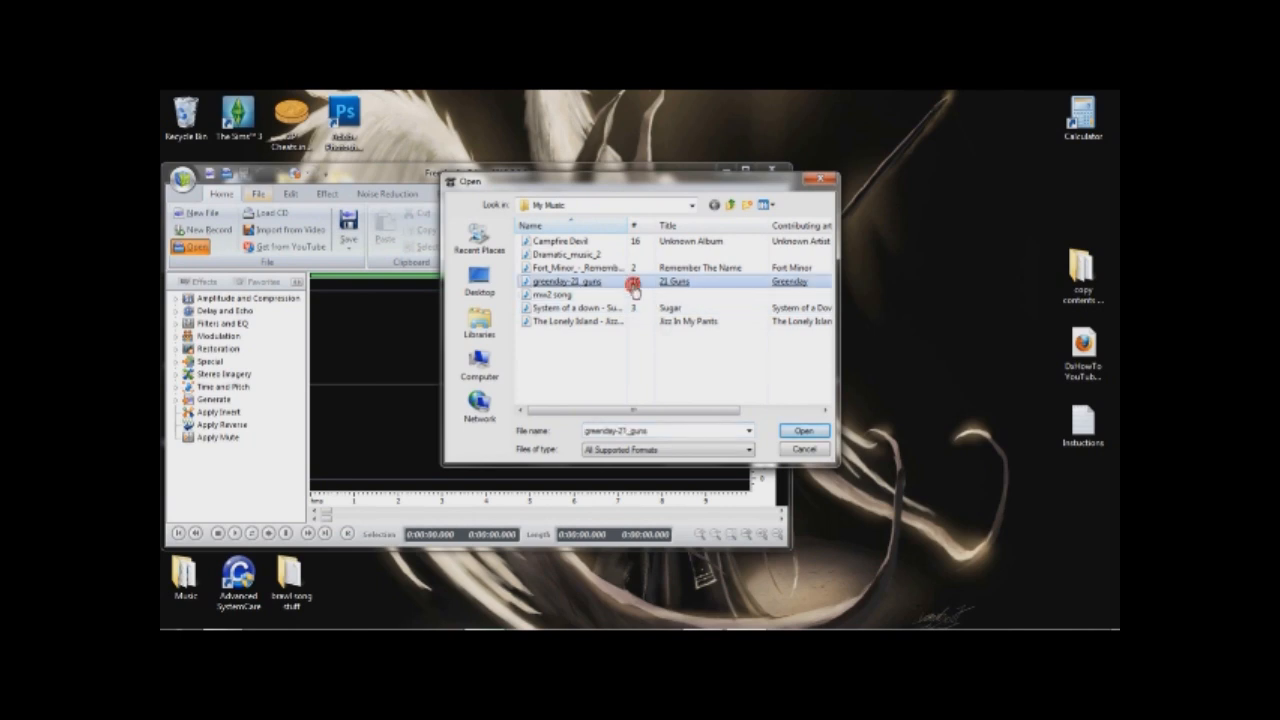
{"action": "left_click", "coordinate": [804, 430]}
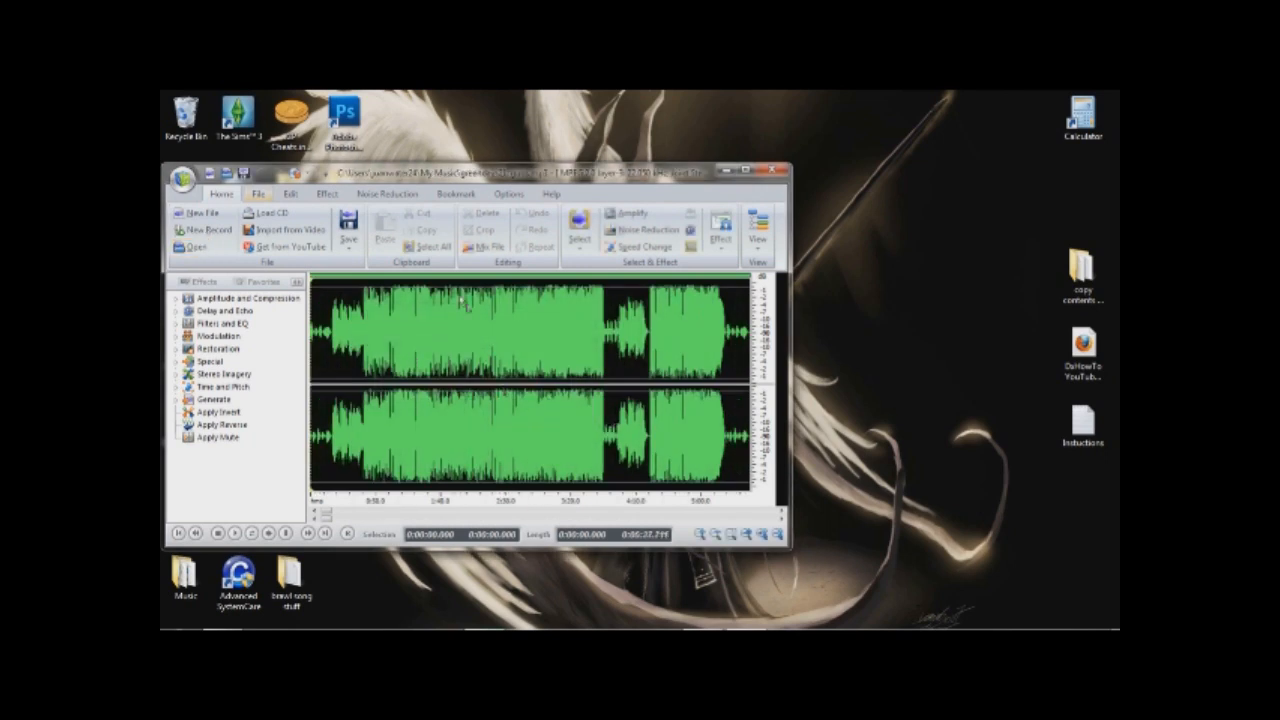
{"action": "mouse_move", "coordinate": [540, 376]}
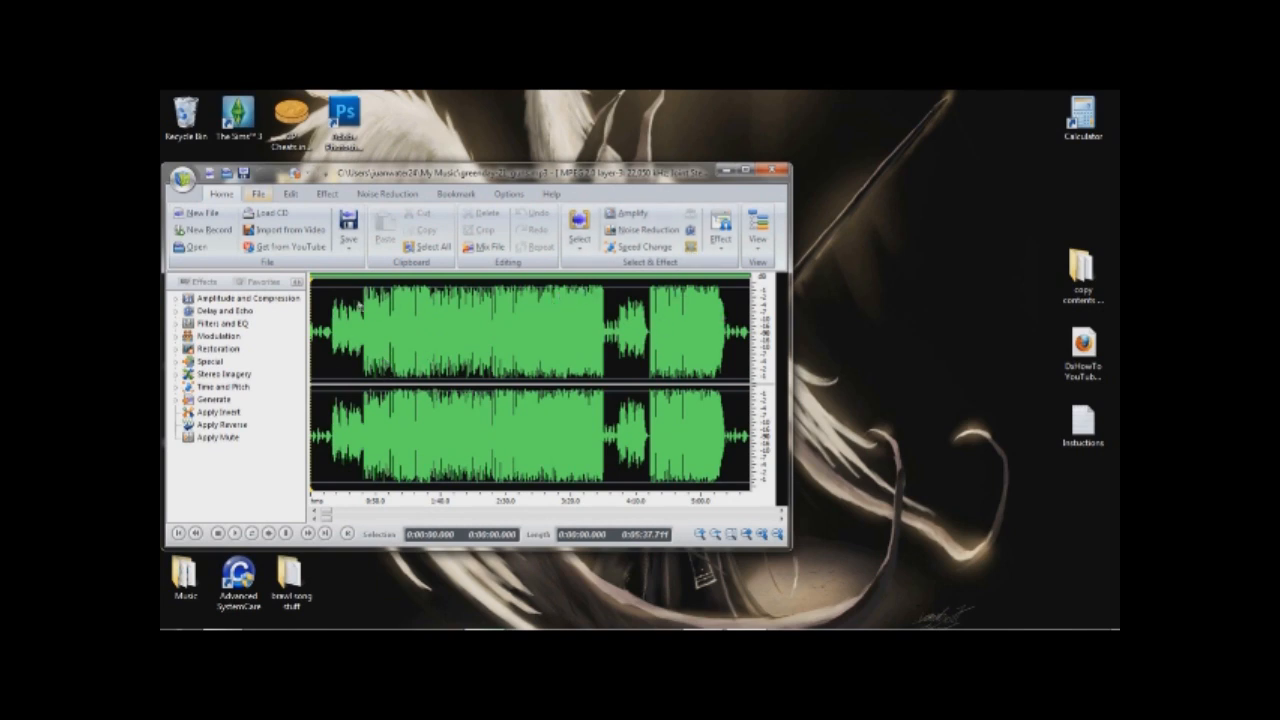
Select an early stretch of the waveform and bring up Pitch Change for it
{"action": "left_click_drag", "start_coordinate": [344, 336], "coordinate": [436, 336]}
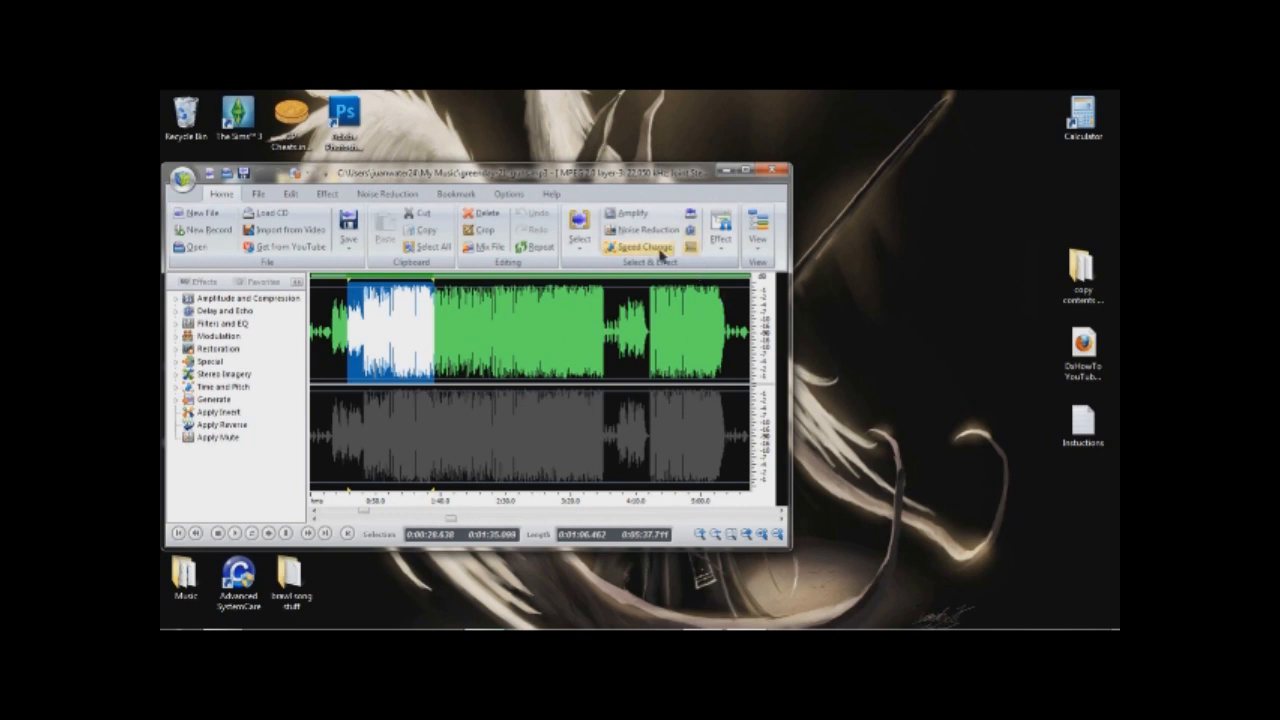
{"action": "left_click", "coordinate": [720, 228]}
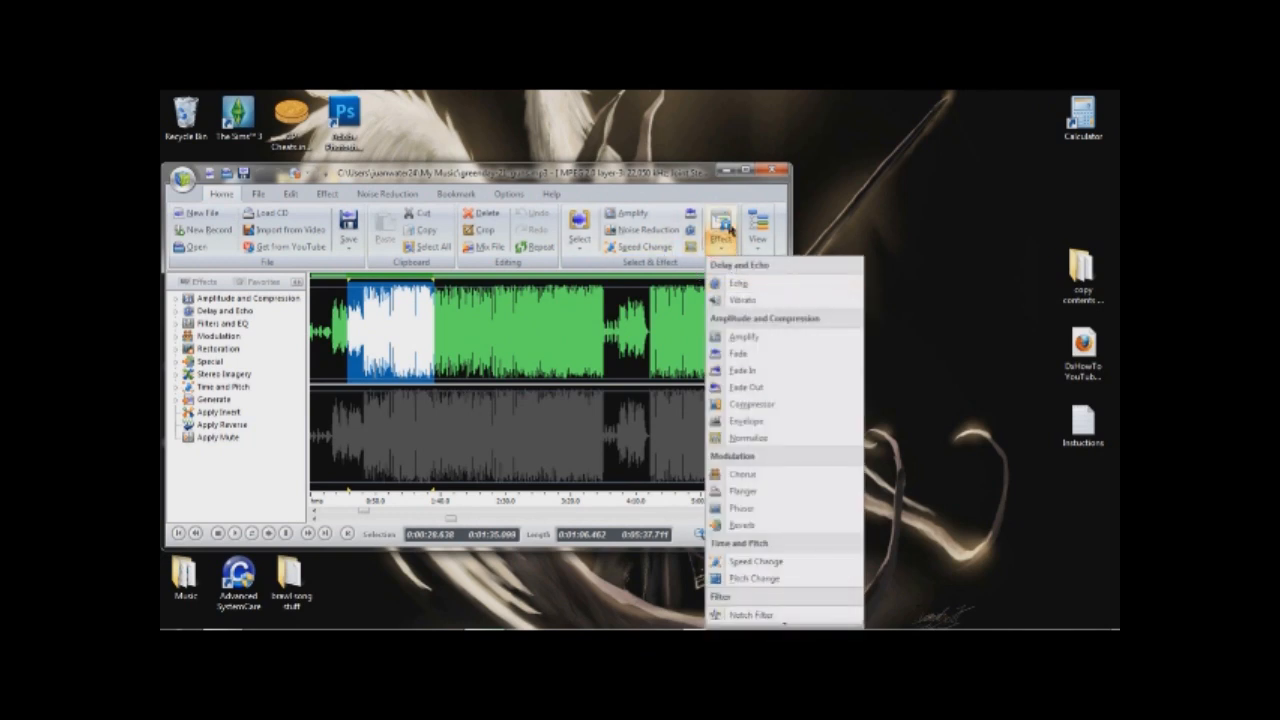
{"action": "mouse_move", "coordinate": [744, 524]}
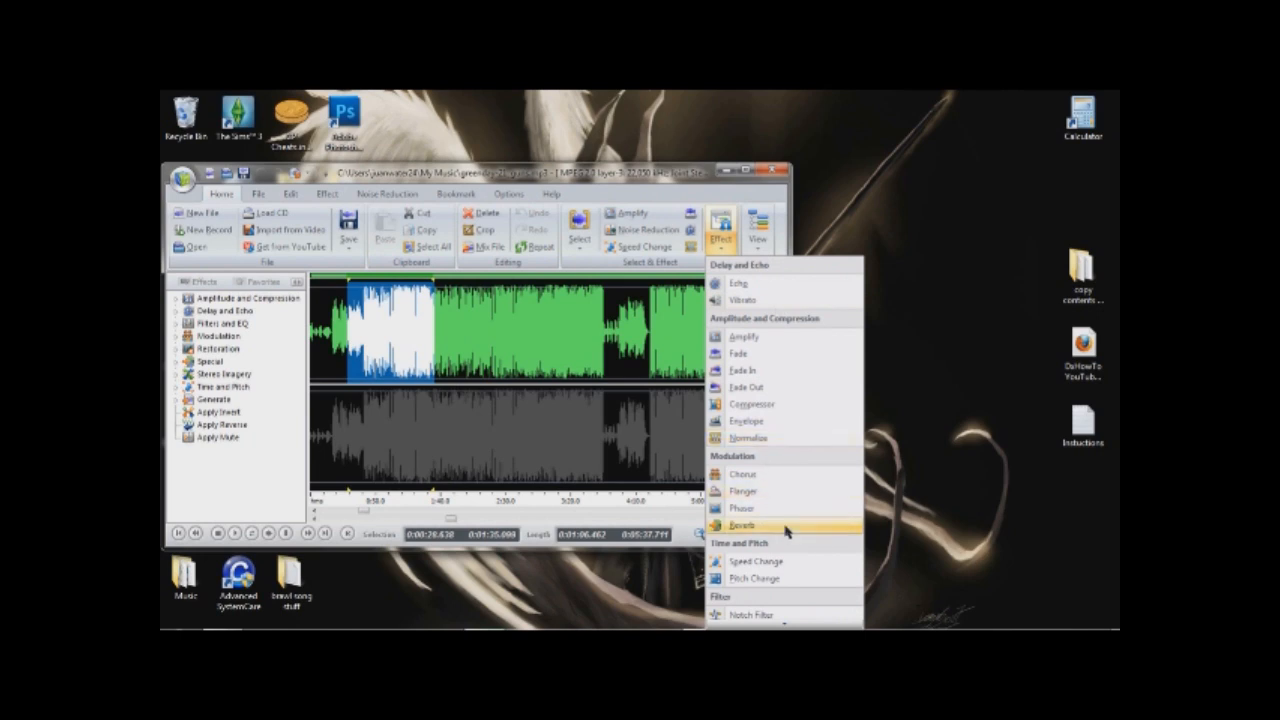
{"action": "left_click", "coordinate": [752, 578]}
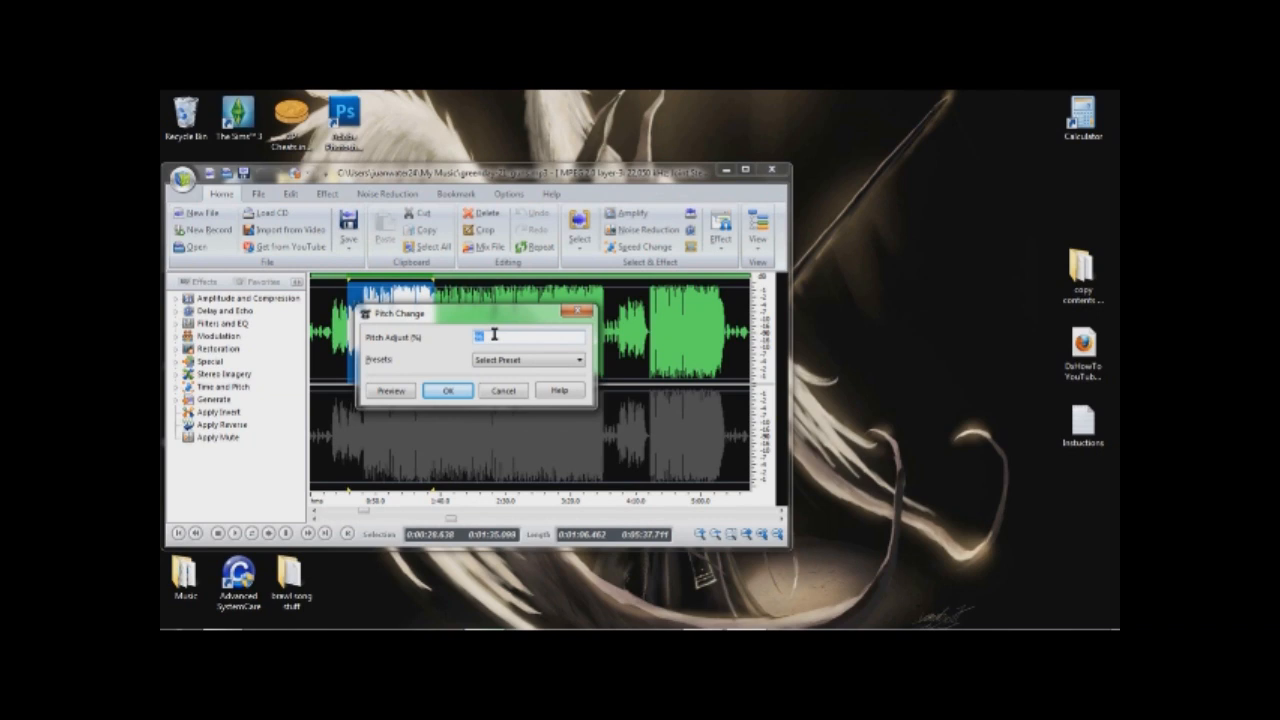
Set Pitch Adjust to 150 percent, preview it and apply to the selection
{"action": "type", "text": "150"}
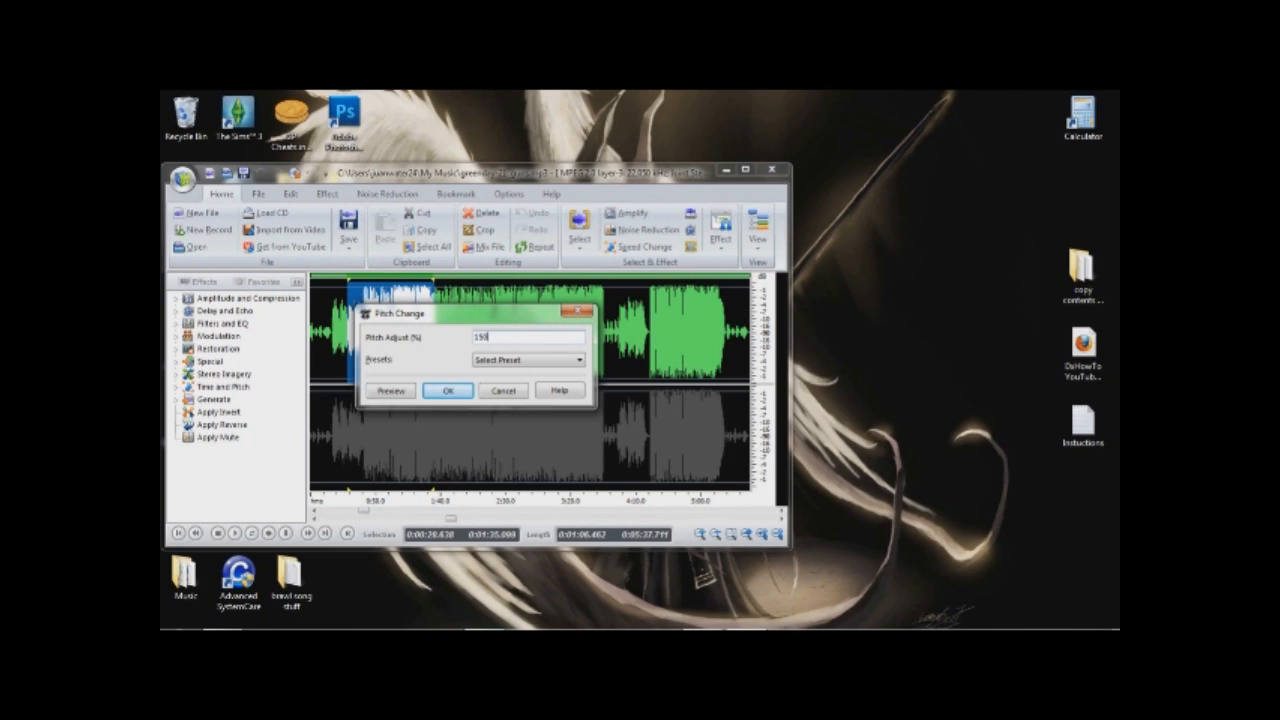
{"action": "left_click", "coordinate": [448, 390]}
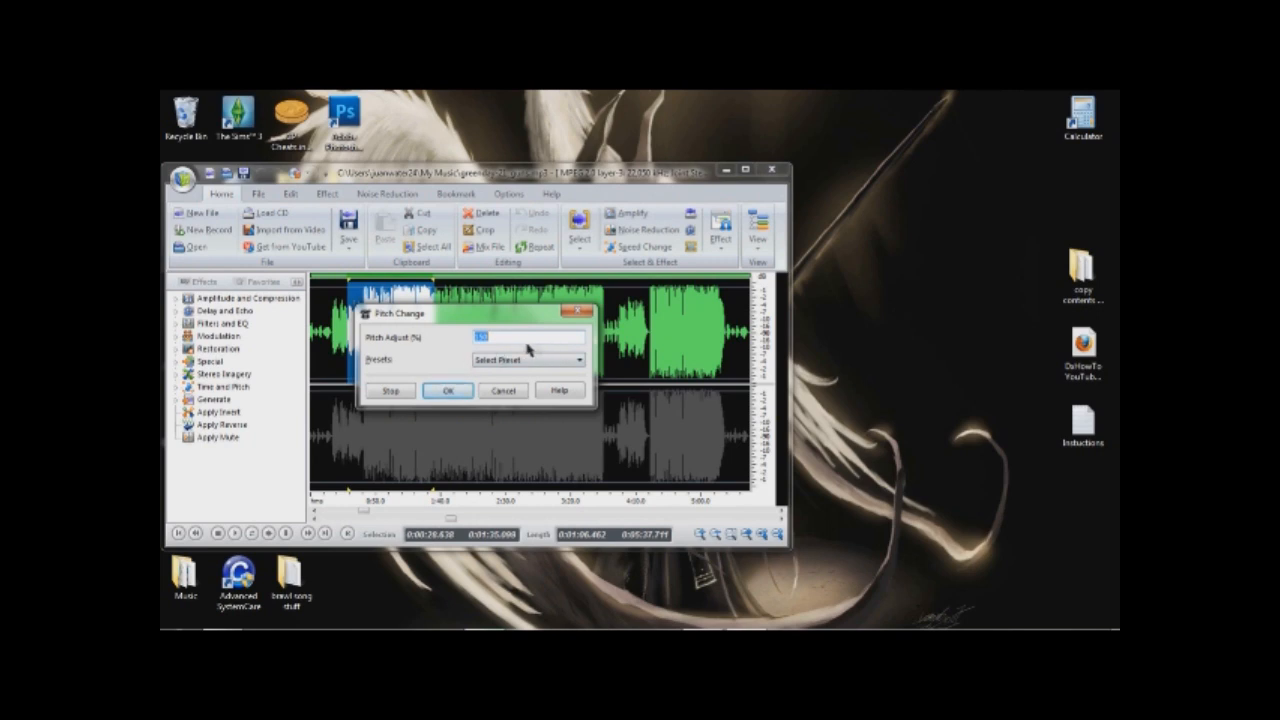
{"action": "mouse_move", "coordinate": [416, 362]}
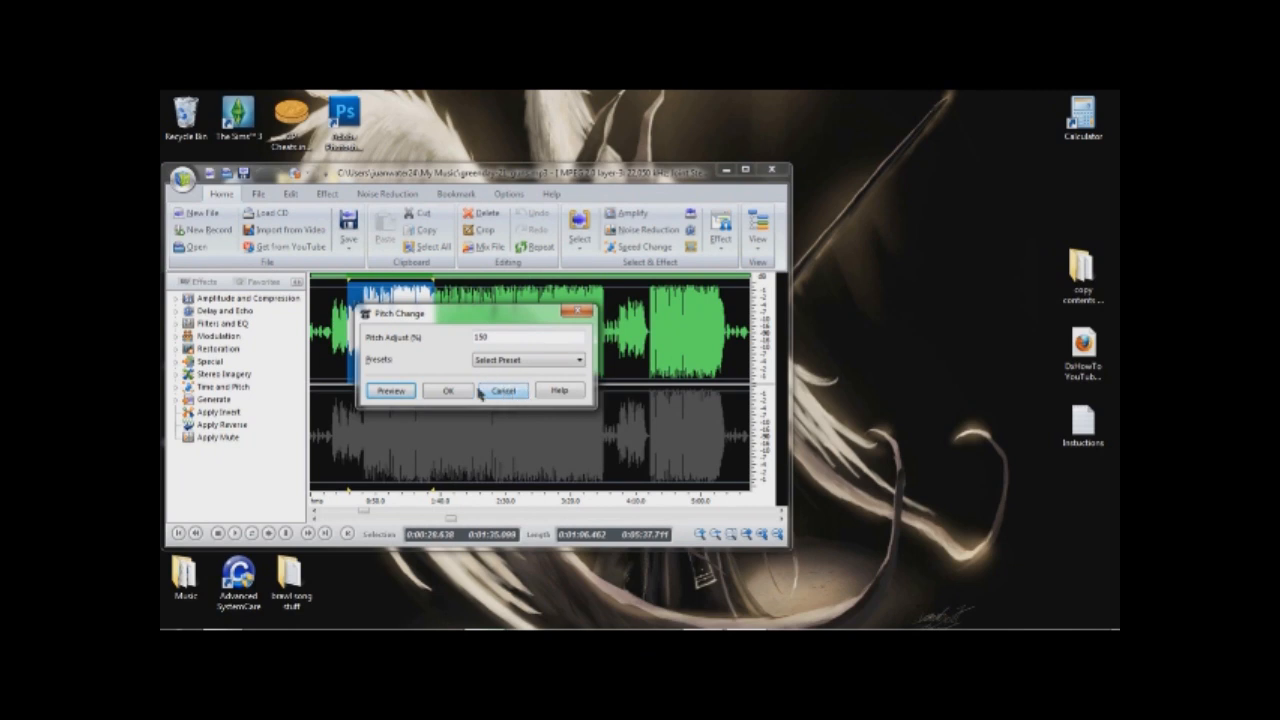
{"action": "left_click", "coordinate": [448, 390]}
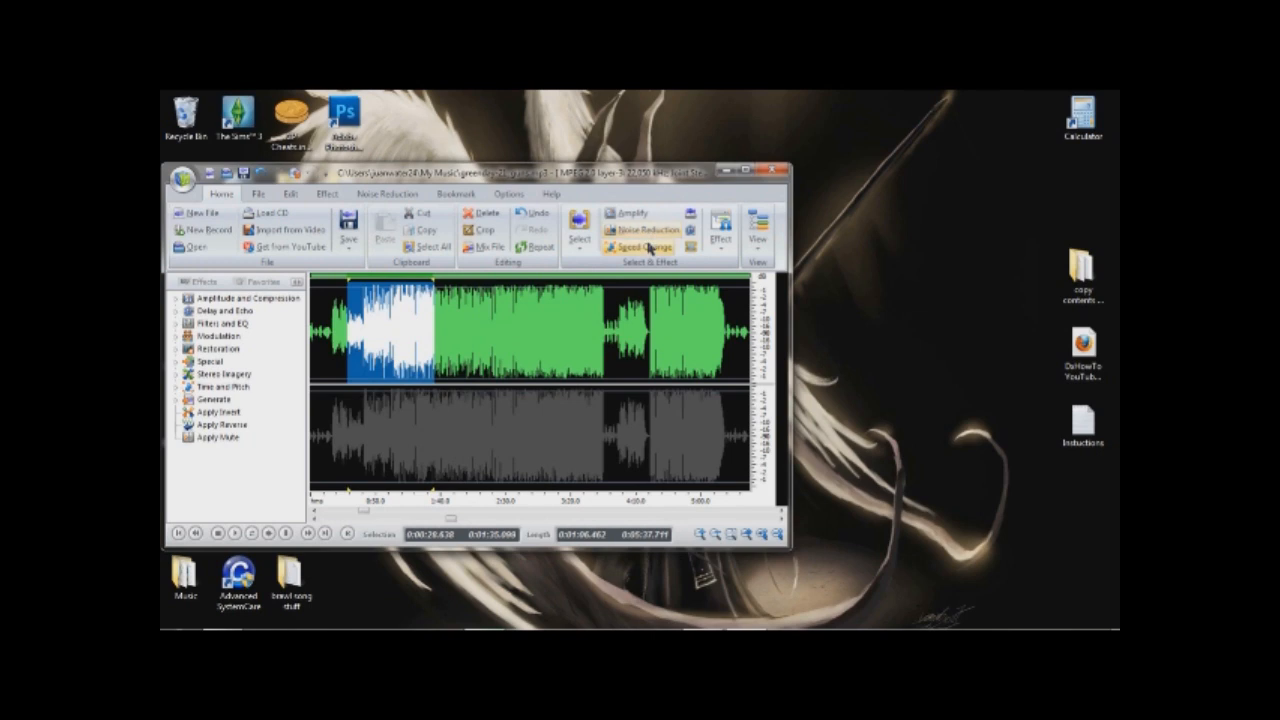
Set Speed Adjust to 125 percent, preview it and apply to the selection
{"action": "left_click", "coordinate": [644, 246]}
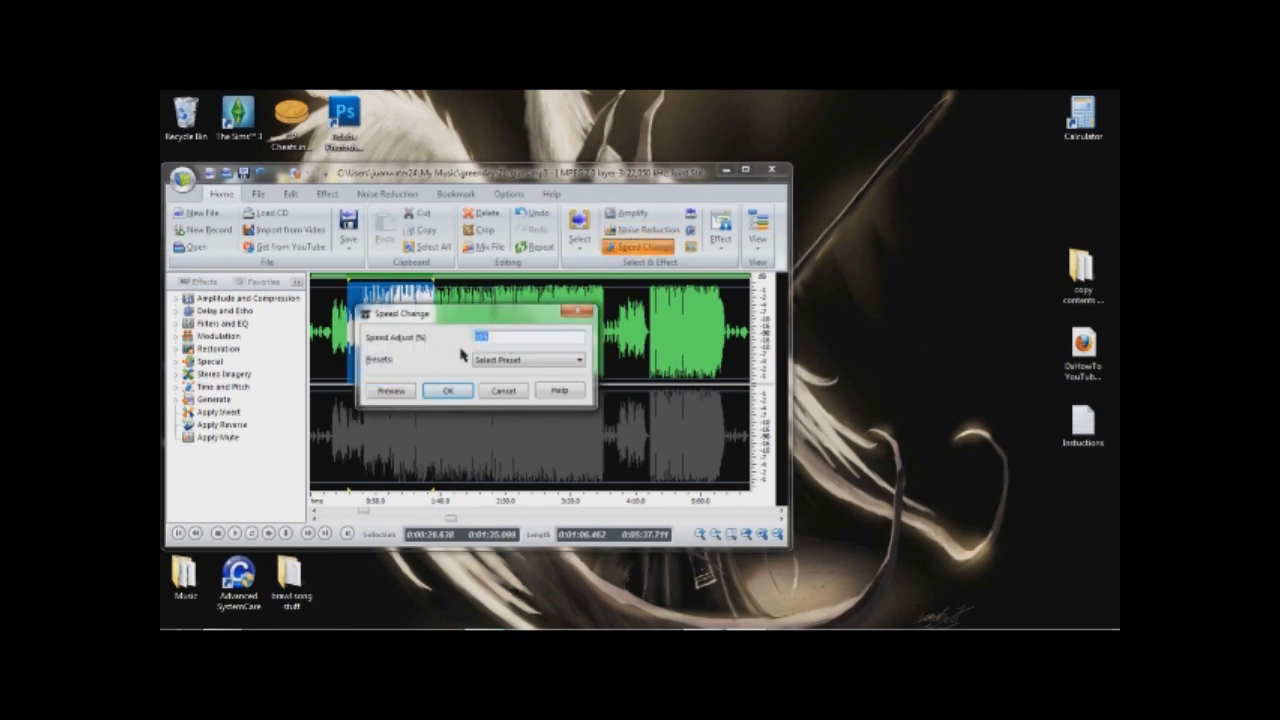
{"action": "type", "text": "125"}
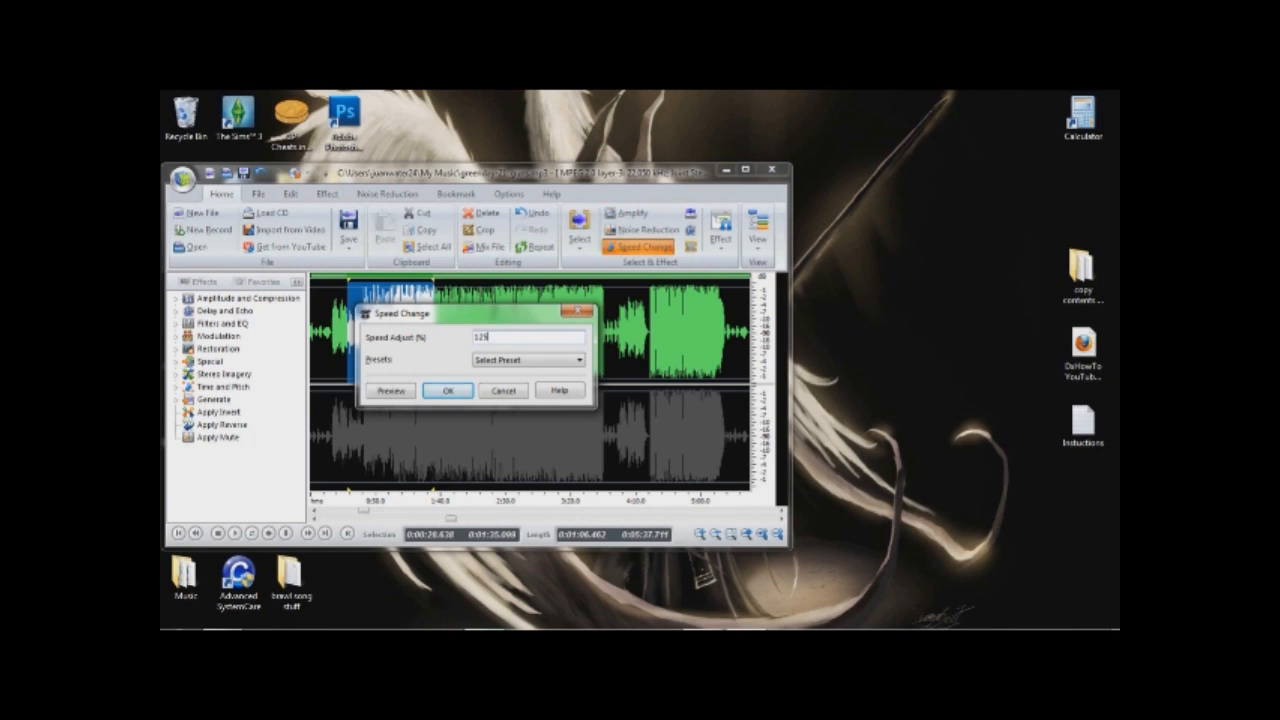
{"action": "left_click", "coordinate": [448, 390]}
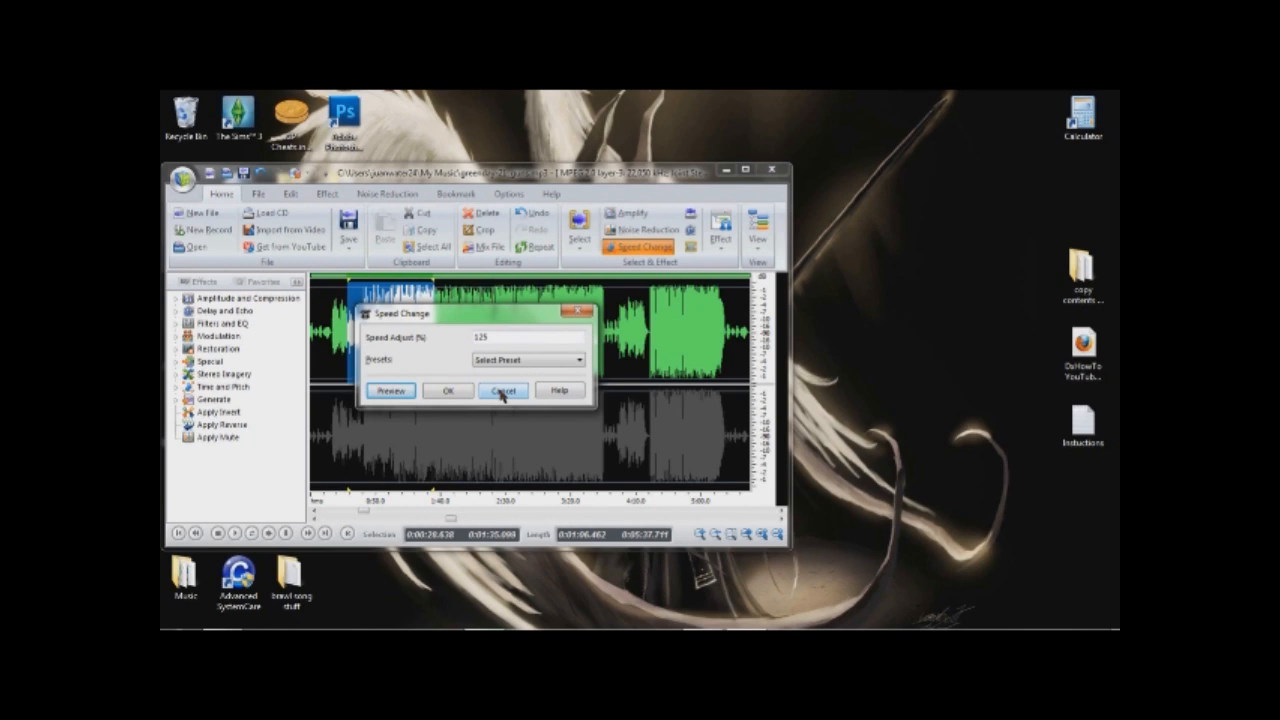
{"action": "left_click", "coordinate": [448, 390]}
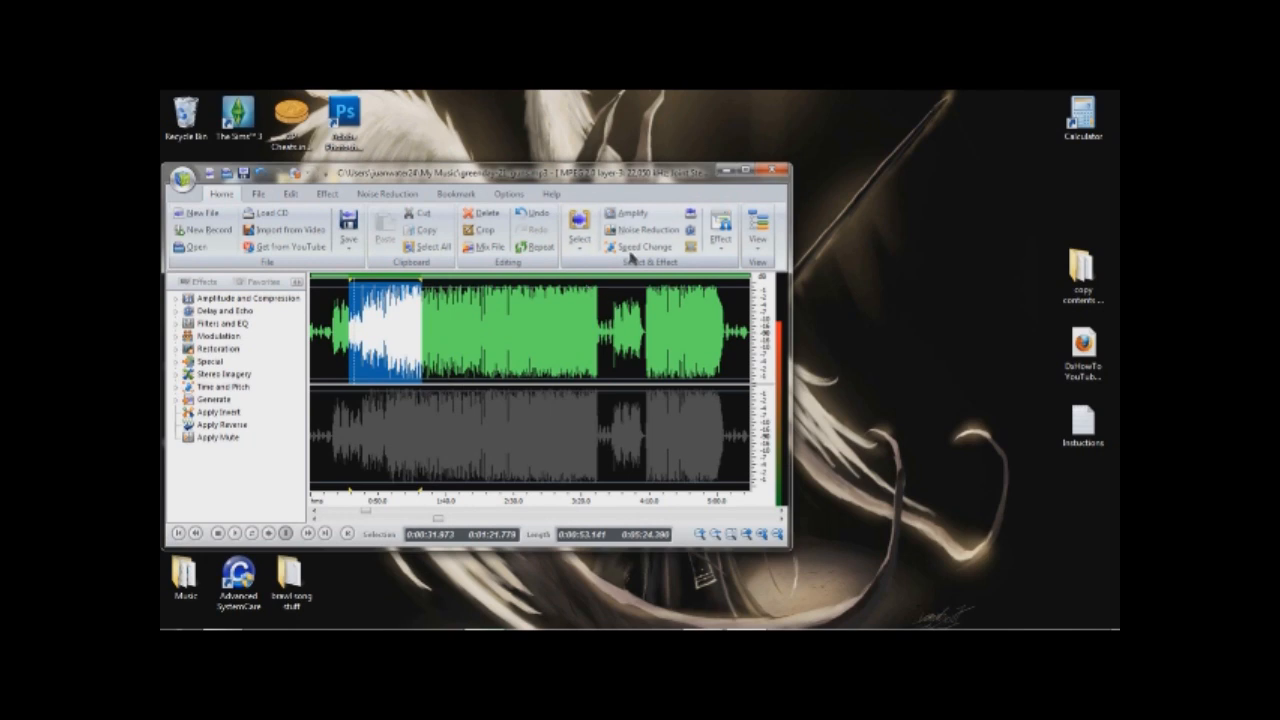
Set Amplify Gain to 50 then 25 percent, preview and apply it
{"action": "left_click", "coordinate": [632, 212]}
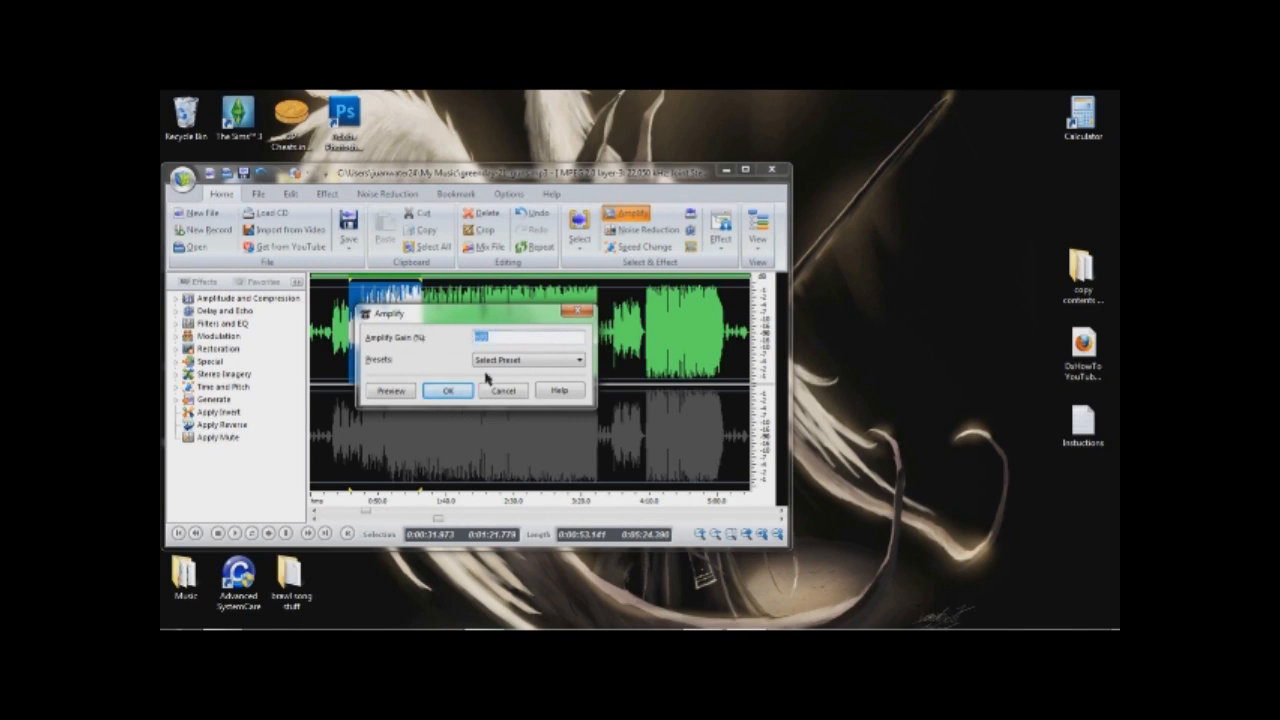
{"action": "type", "text": "50"}
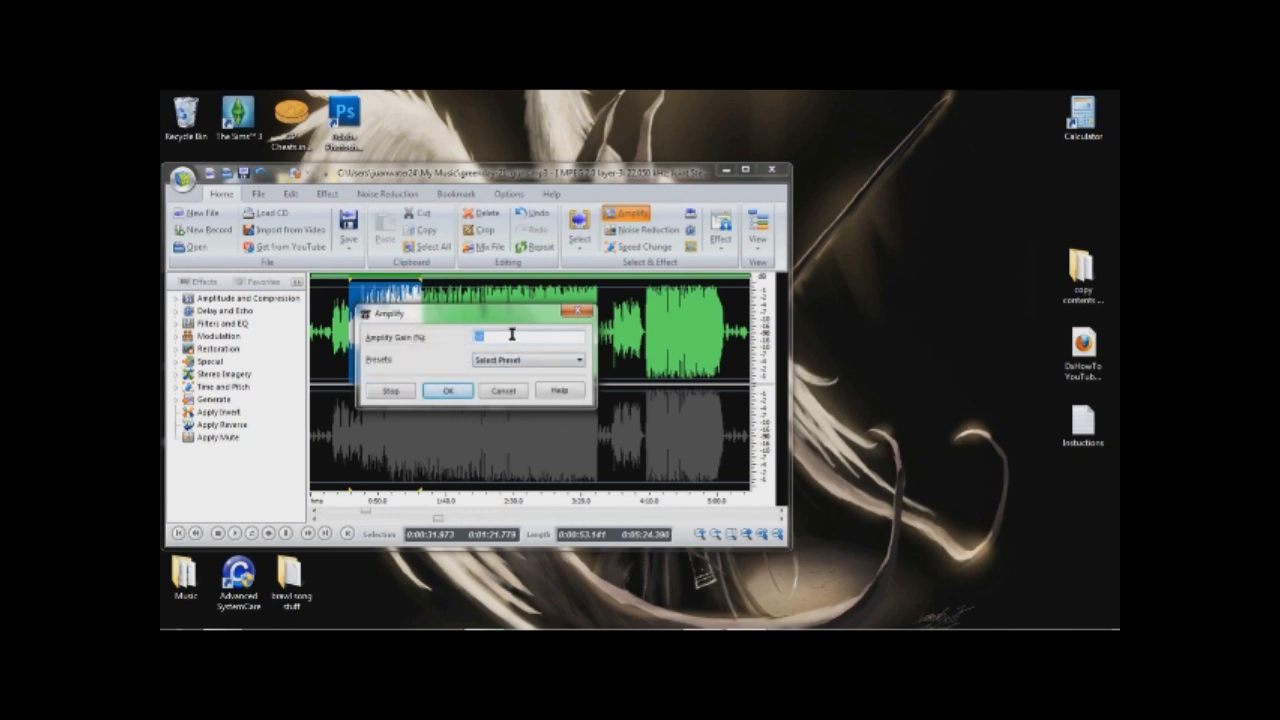
{"action": "type", "text": "25"}
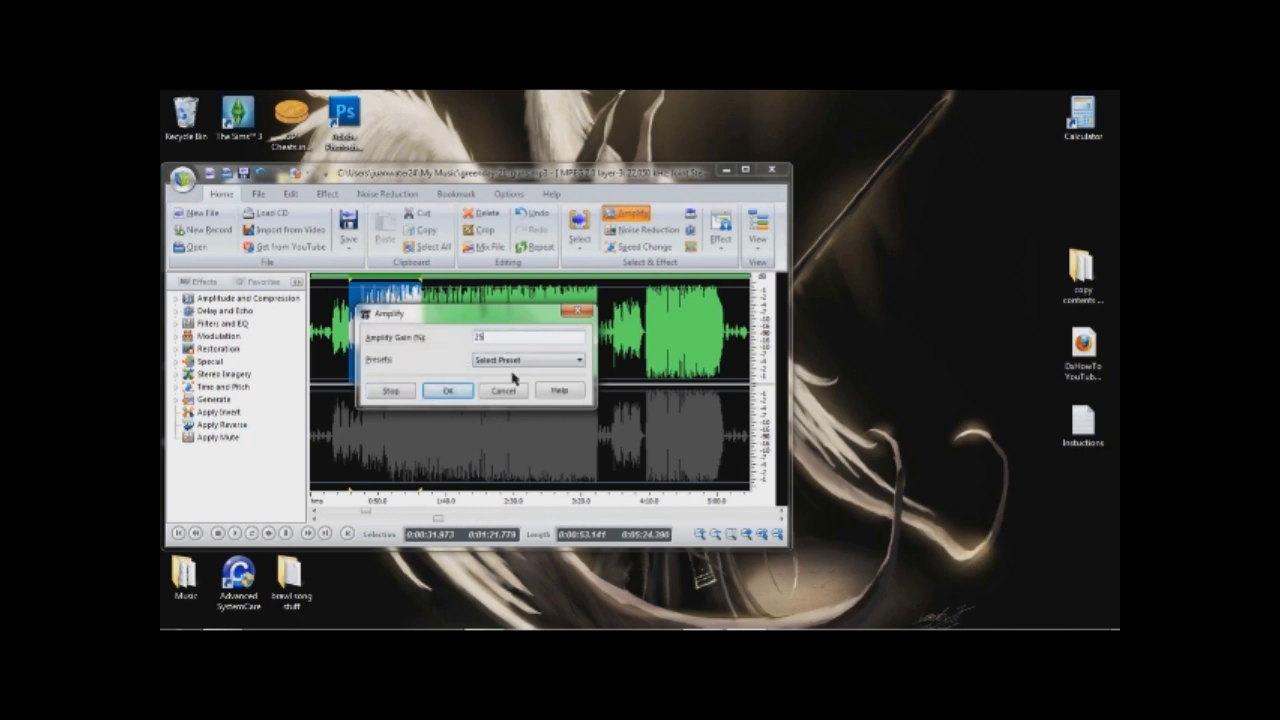
{"action": "left_click", "coordinate": [448, 390]}
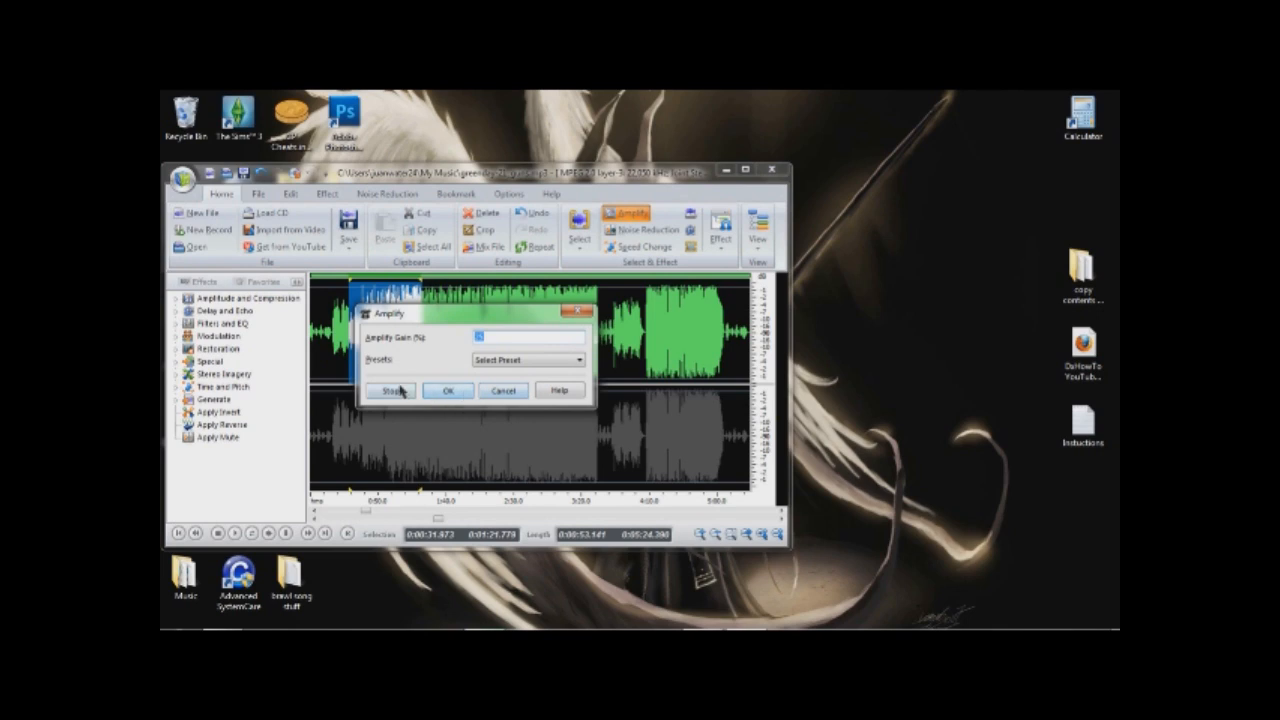
{"action": "left_click", "coordinate": [448, 390]}
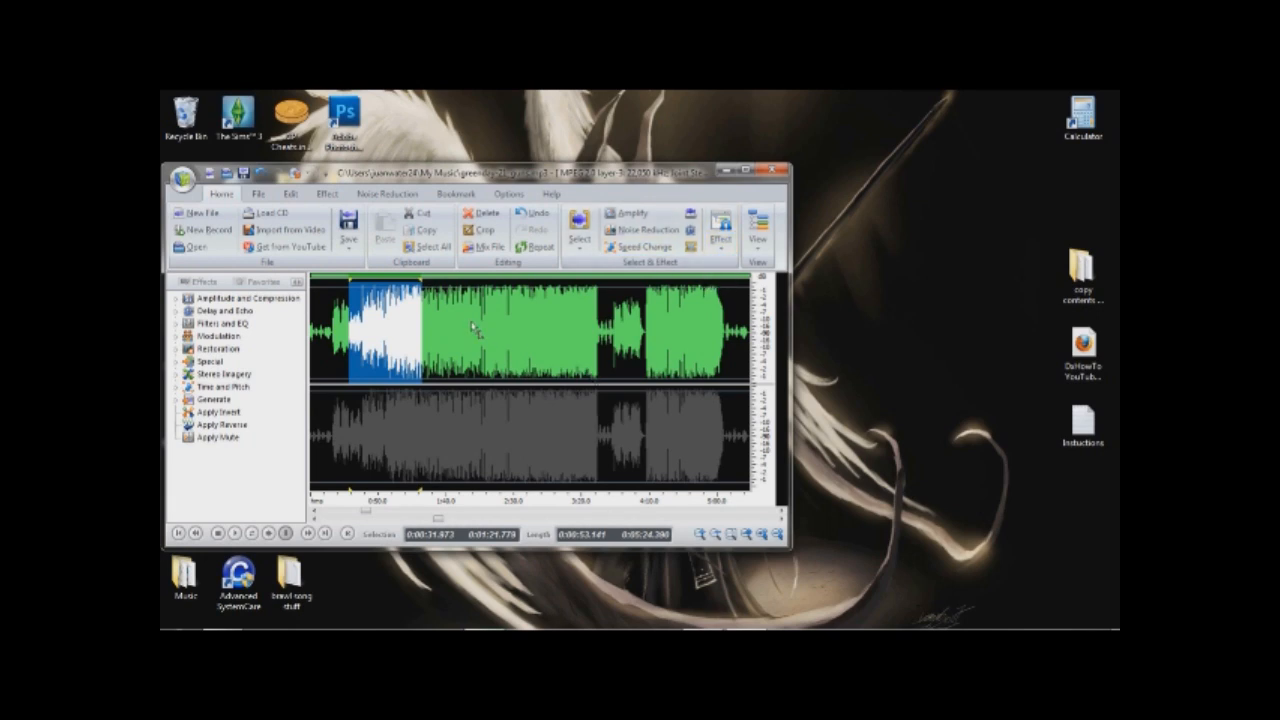
{"action": "mouse_move", "coordinate": [508, 344]}
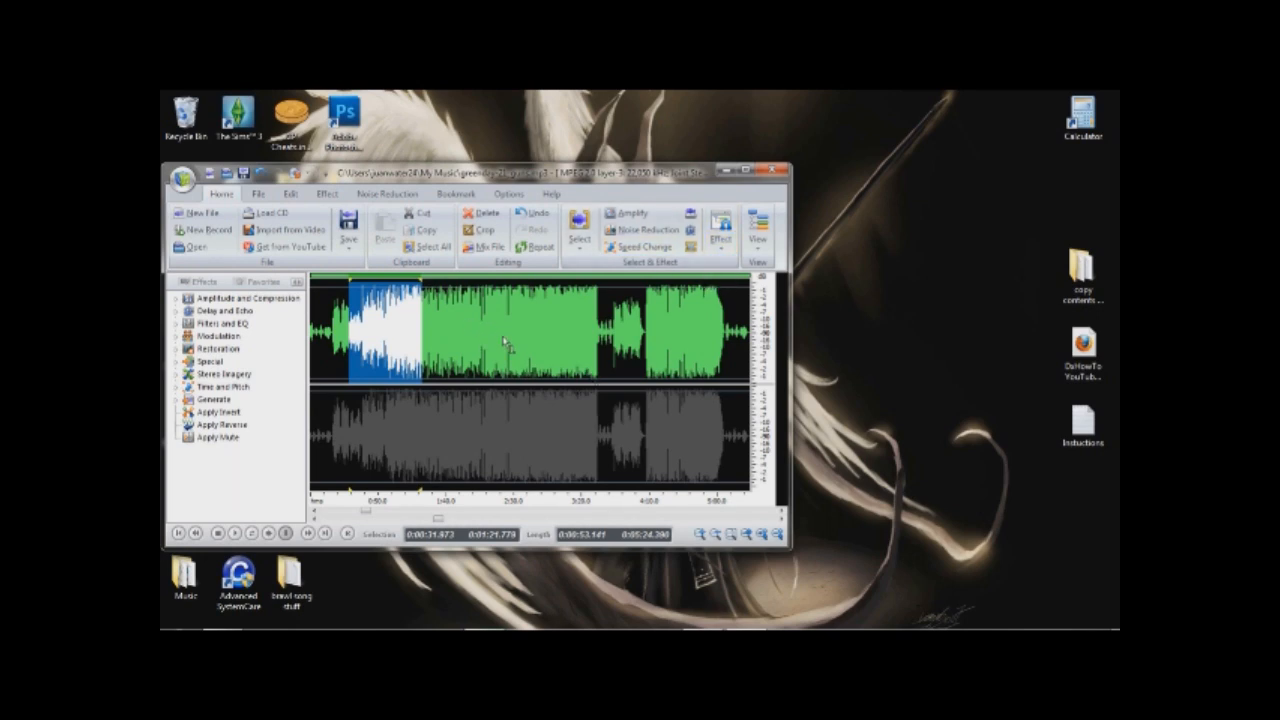